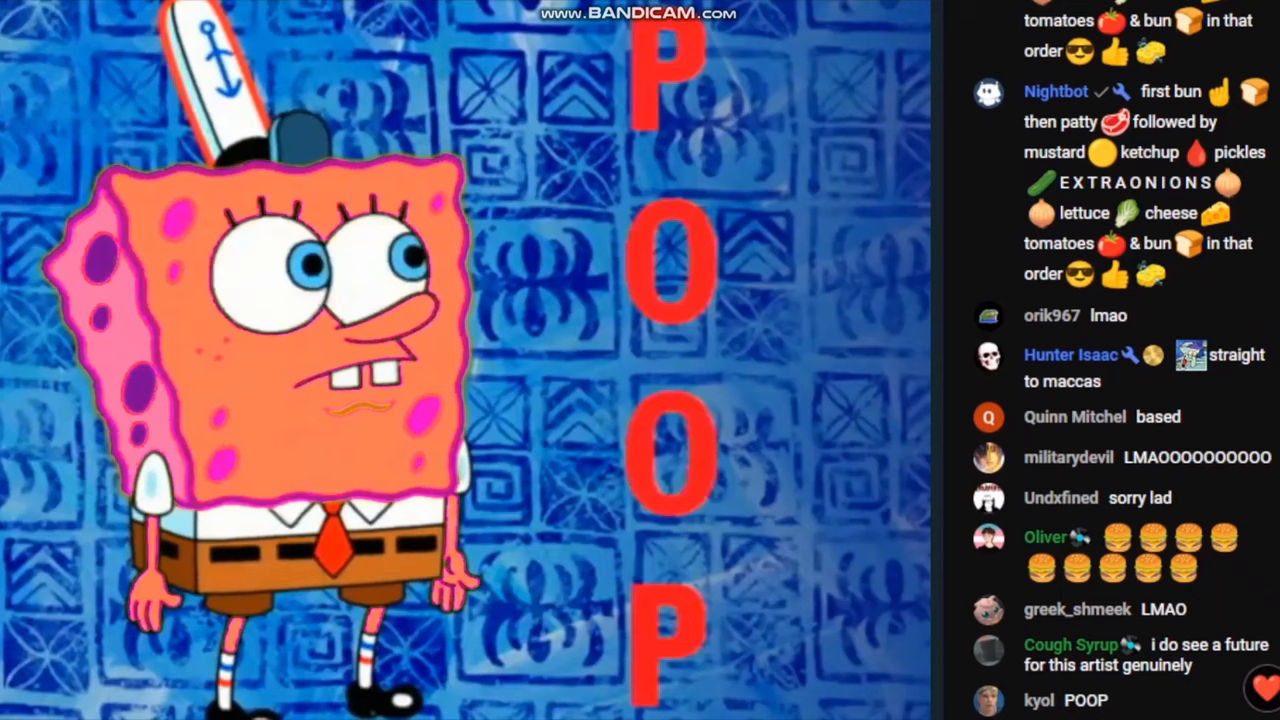
scroll("down", 3)
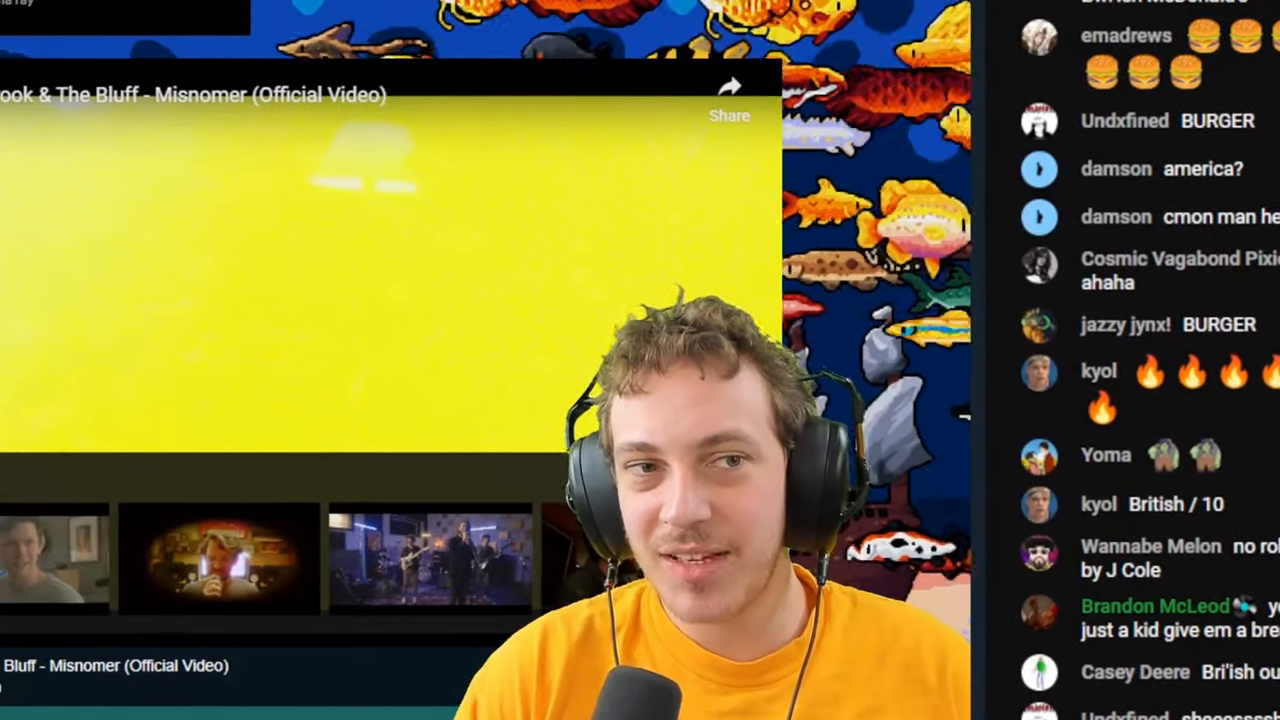
scroll("down", 3)
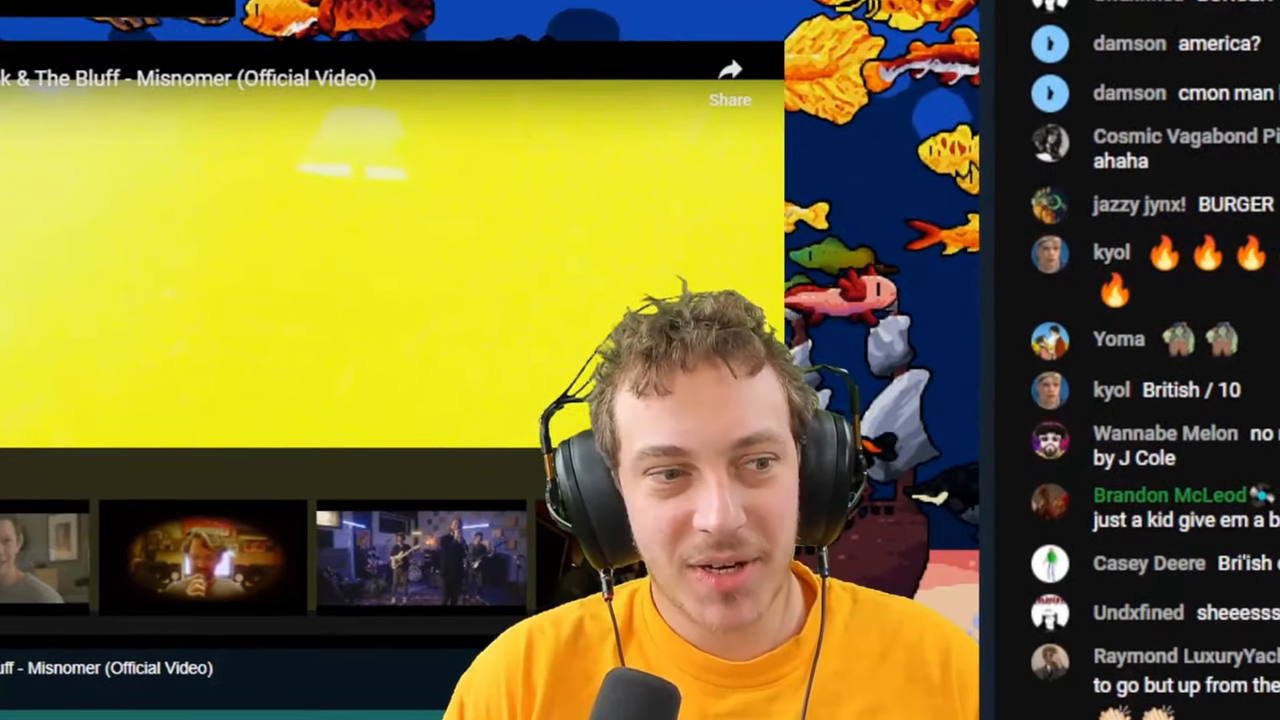